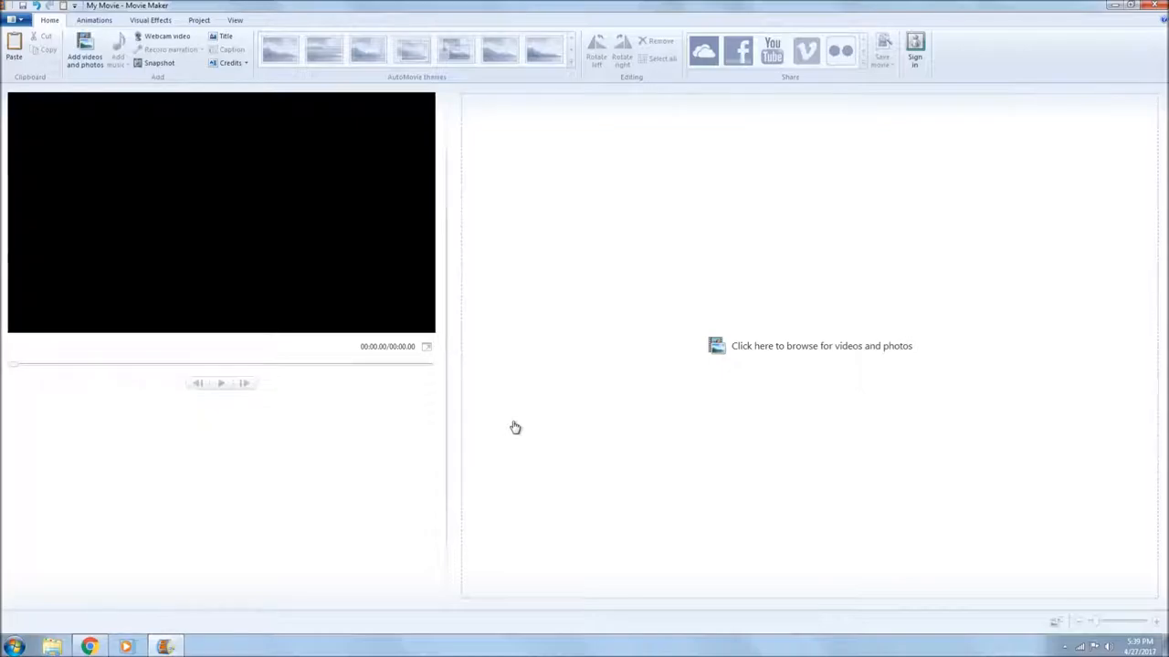
pyautogui.moveTo(394, 290)
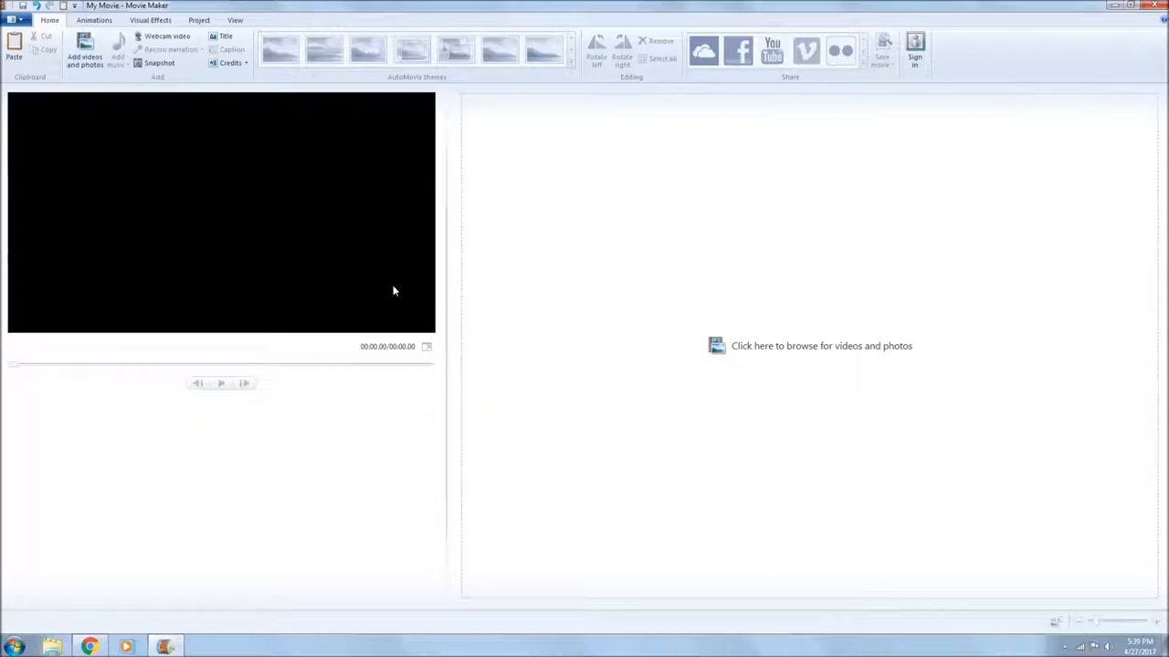
pyautogui.moveTo(554, 238)
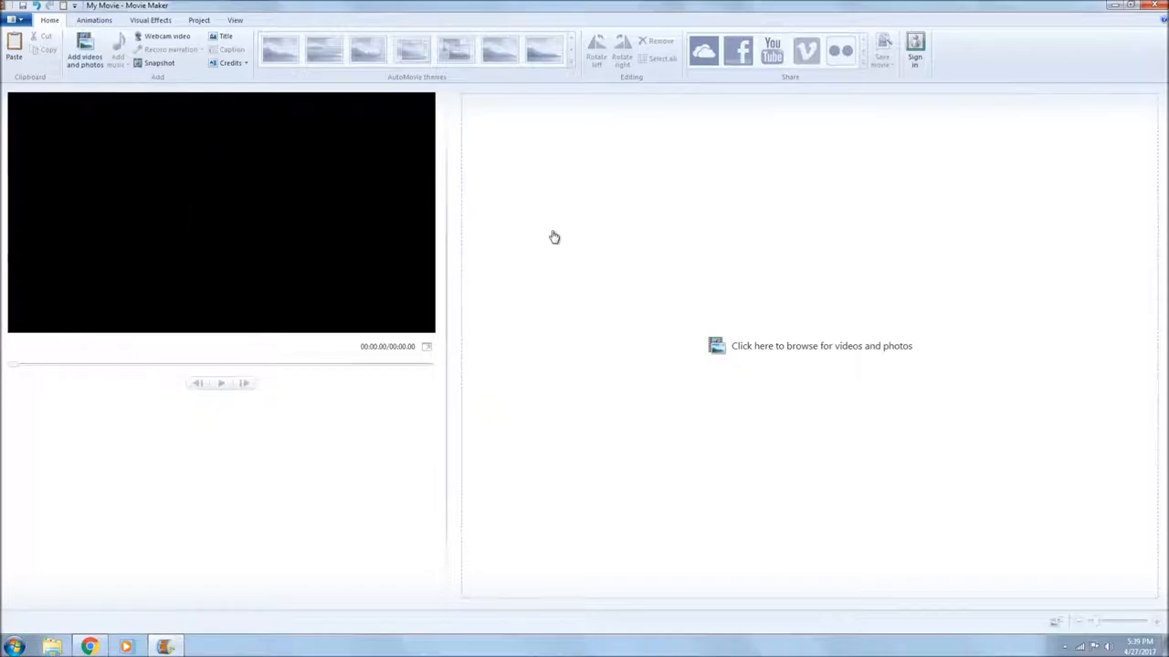
pyautogui.moveTo(435, 221)
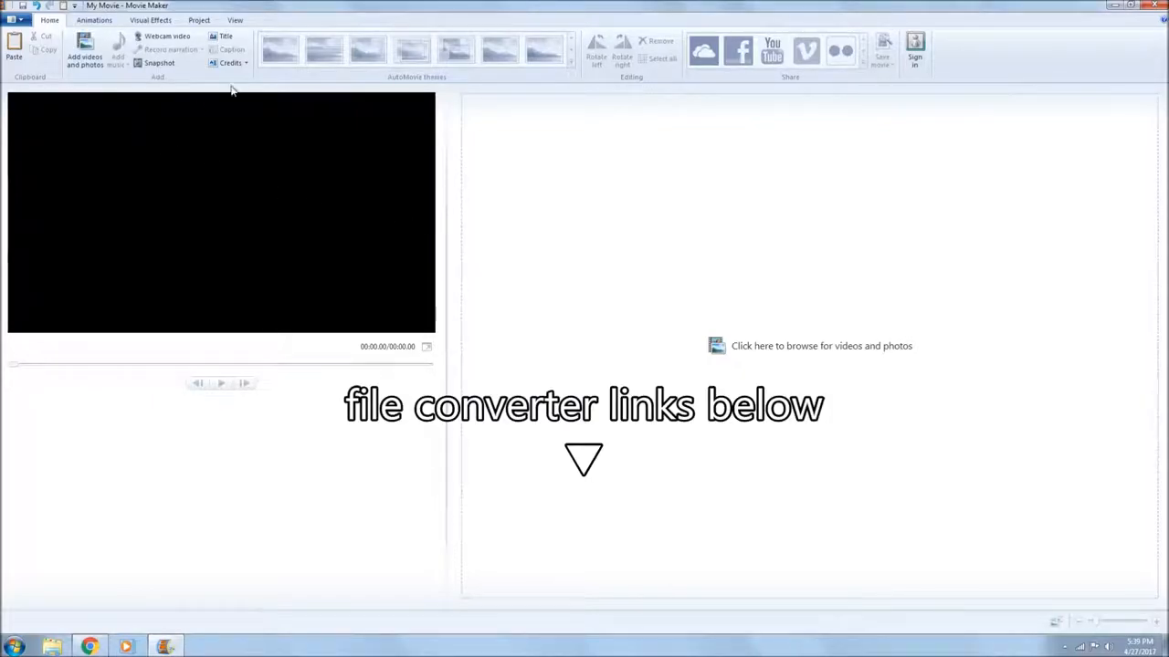
# Add a title clip and remove its My Movie caption text
pyautogui.click(226, 35)
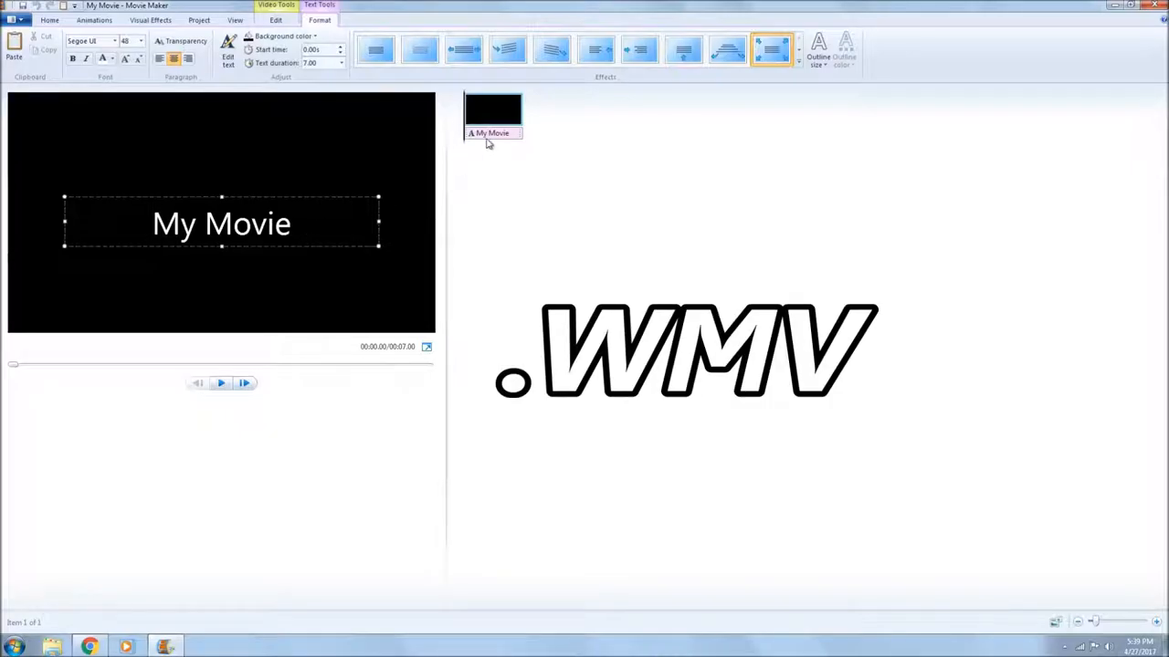
pyautogui.rightClick(493, 132)
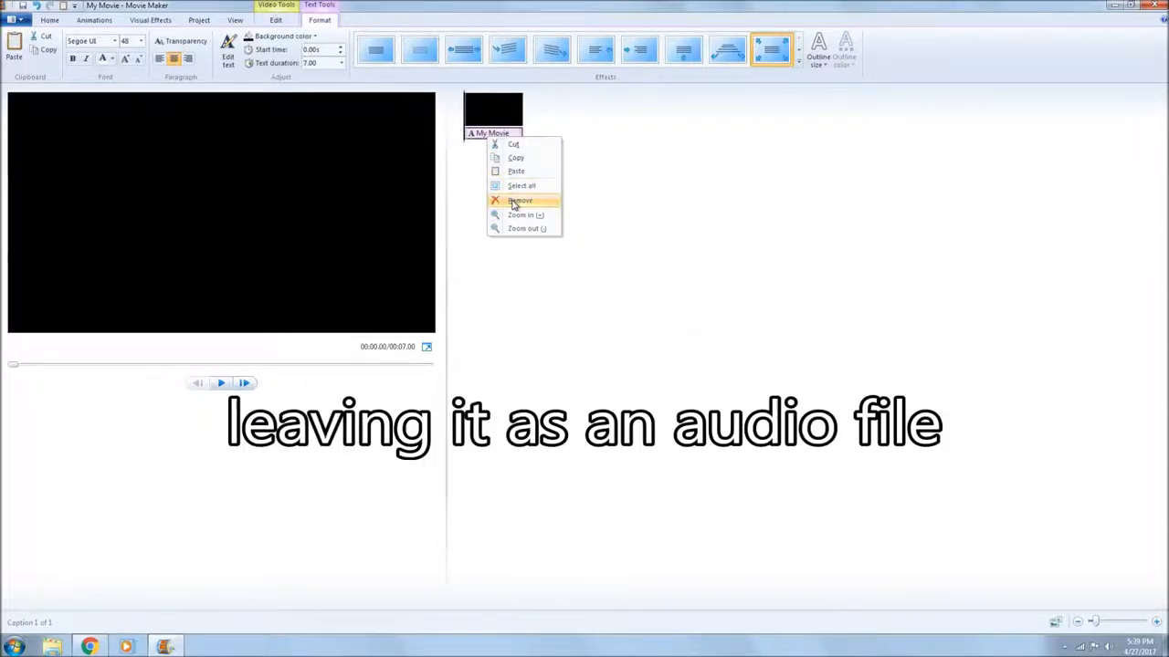
pyautogui.click(520, 200)
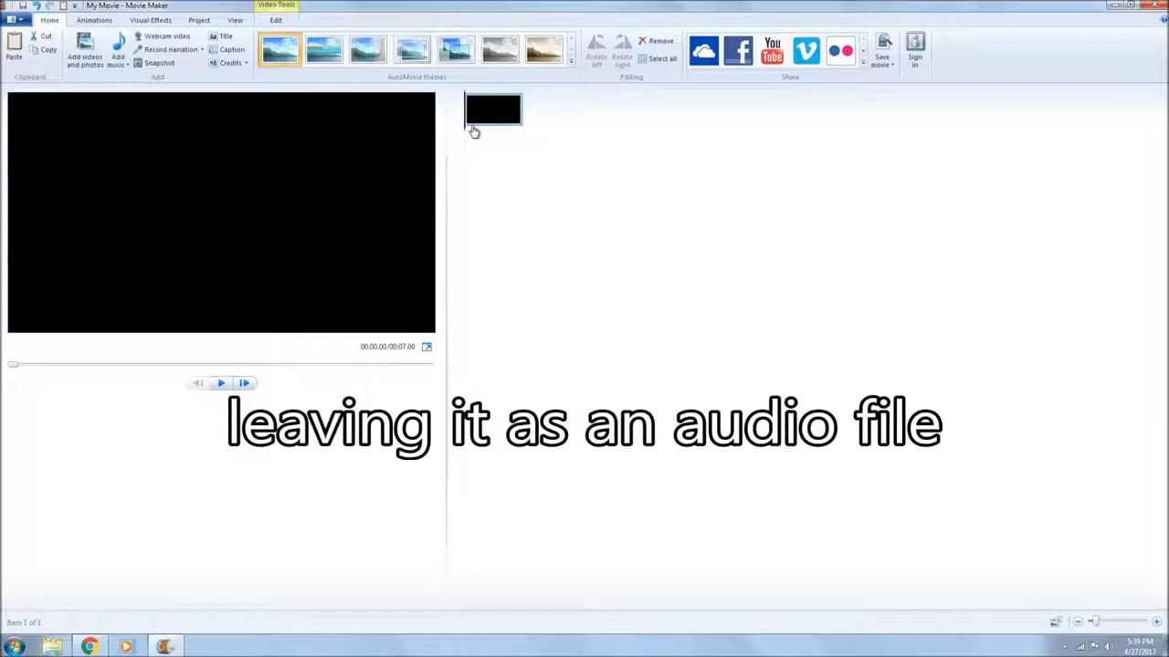
# Select the blank clip and enter 500 in its Video Tools duration setting
pyautogui.click(221, 383)
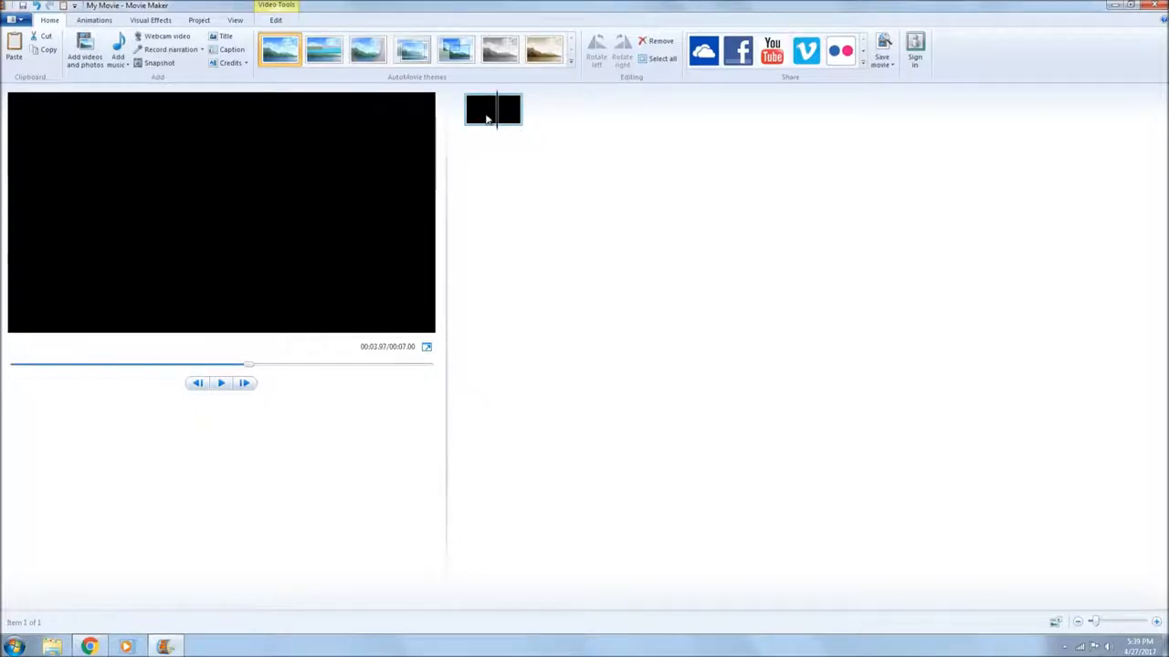
pyautogui.click(276, 20)
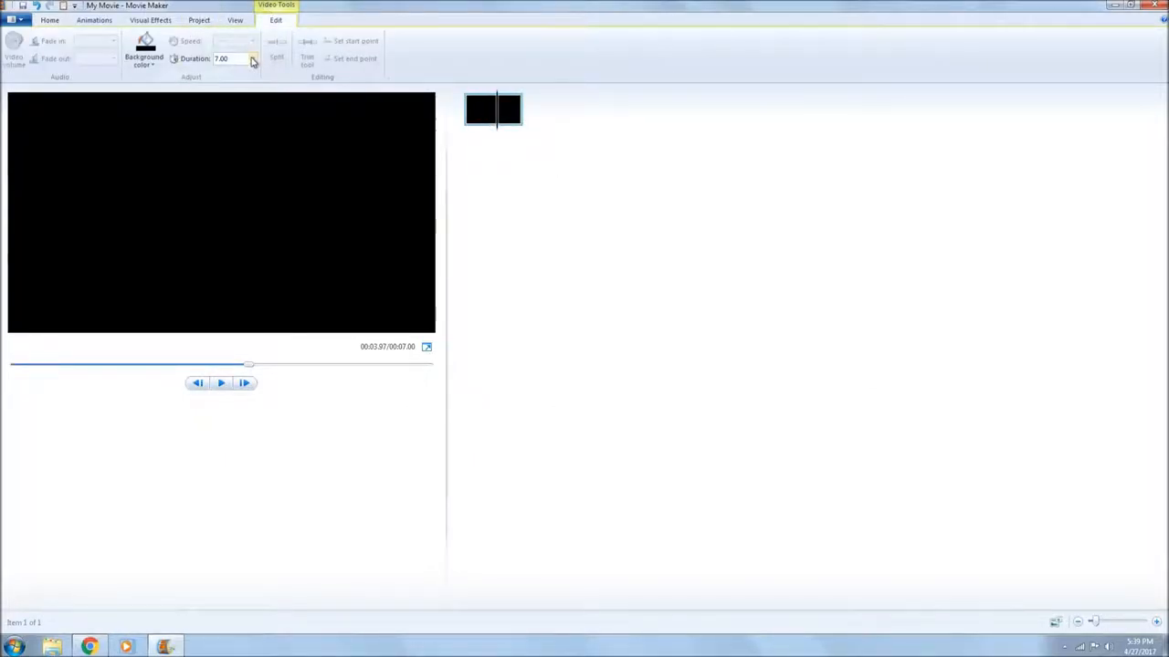
pyautogui.click(252, 59)
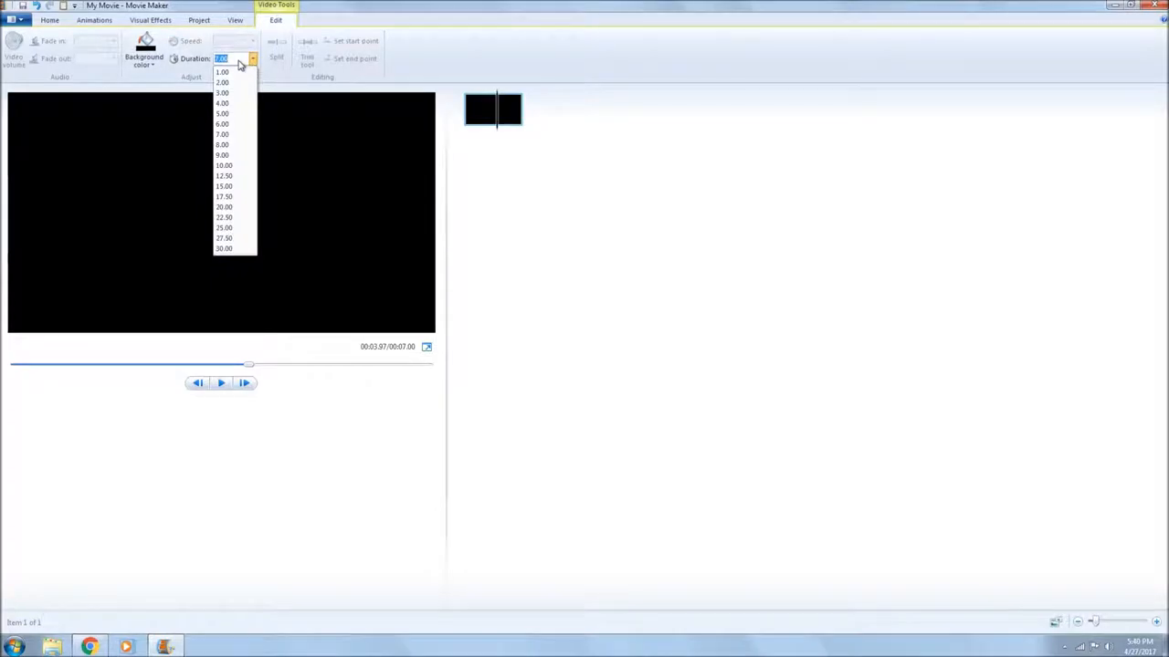
pyautogui.write('500')
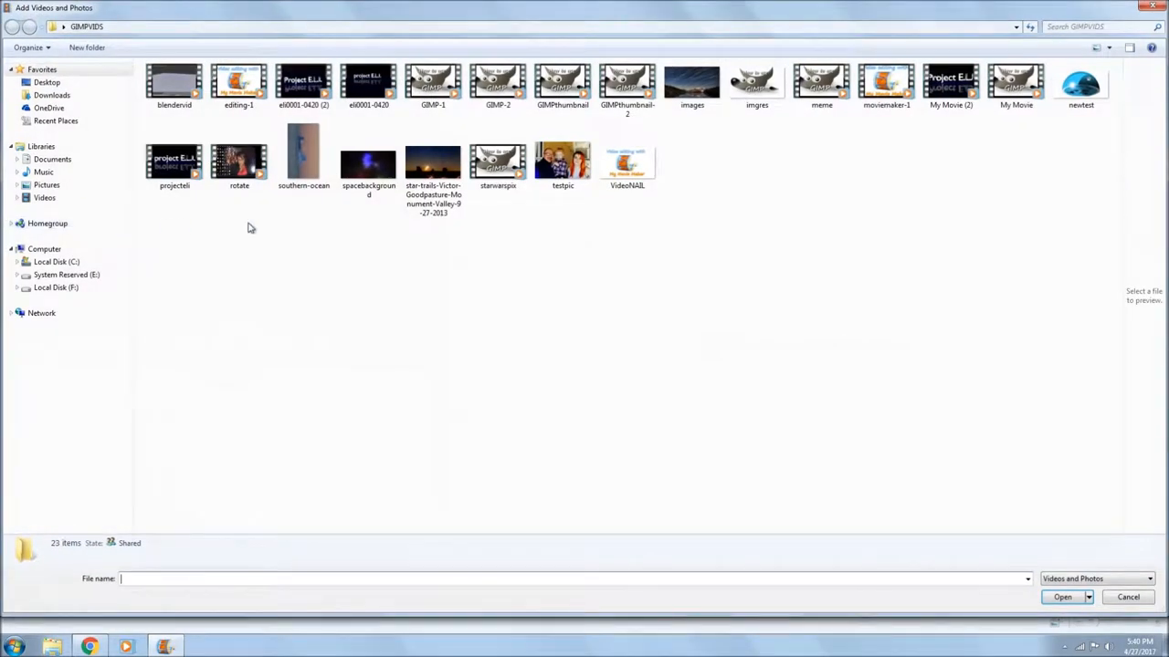
# Add the spacebackground nebula, desert star trails and lake star trails photos
pyautogui.click(368, 163)
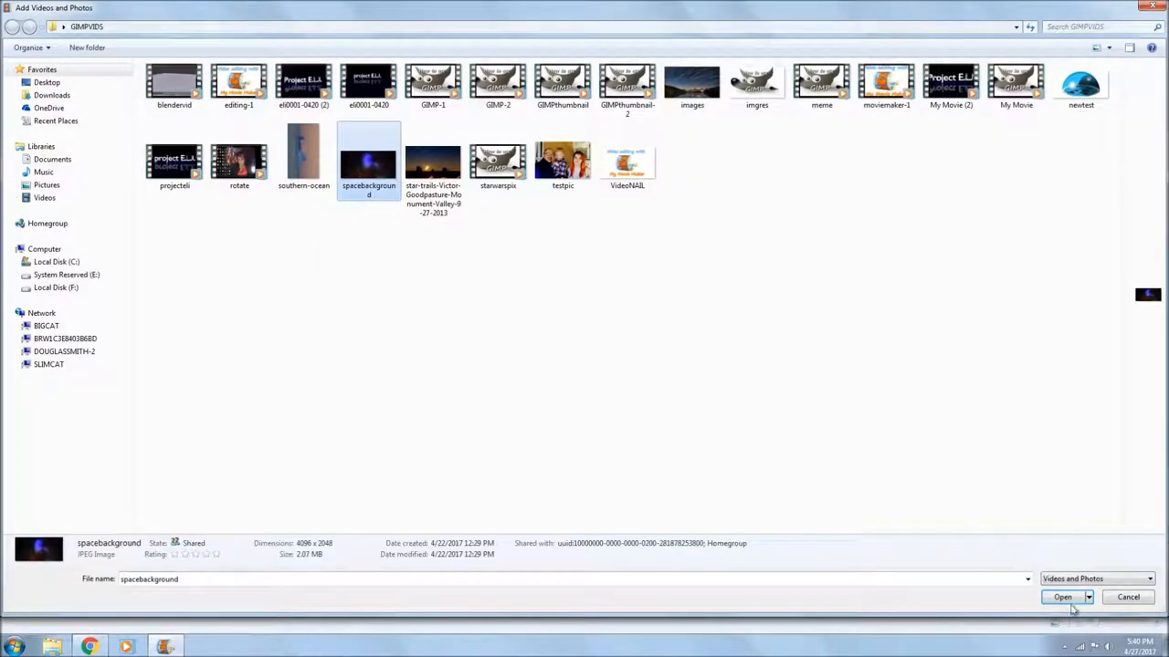
pyautogui.click(1062, 597)
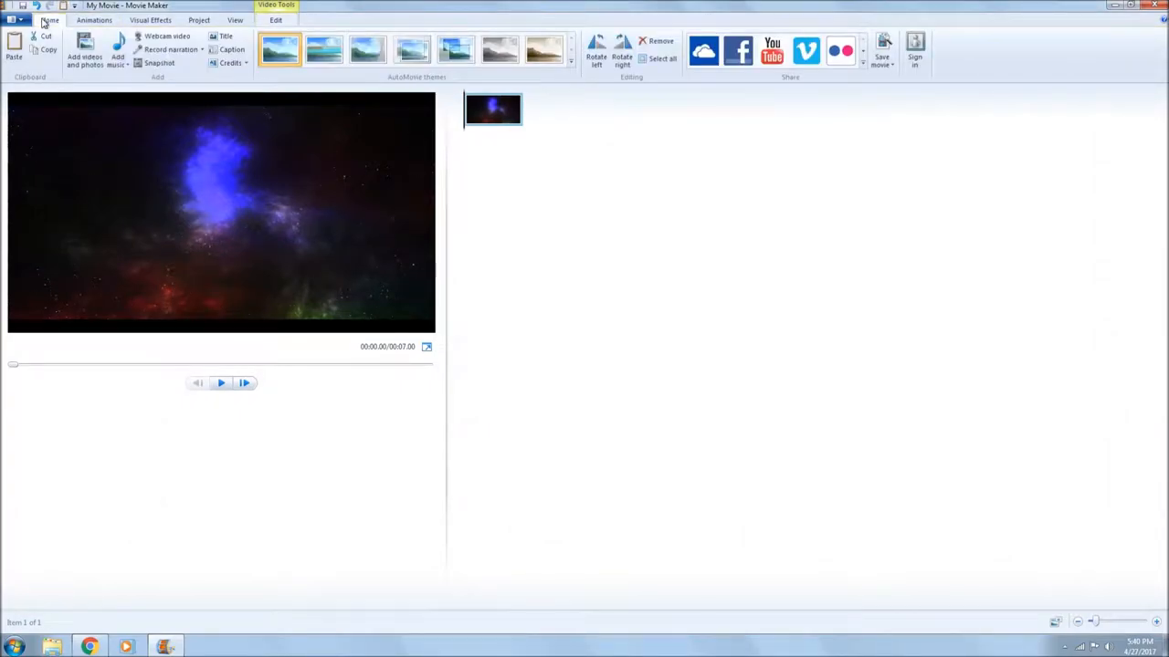
pyautogui.click(84, 52)
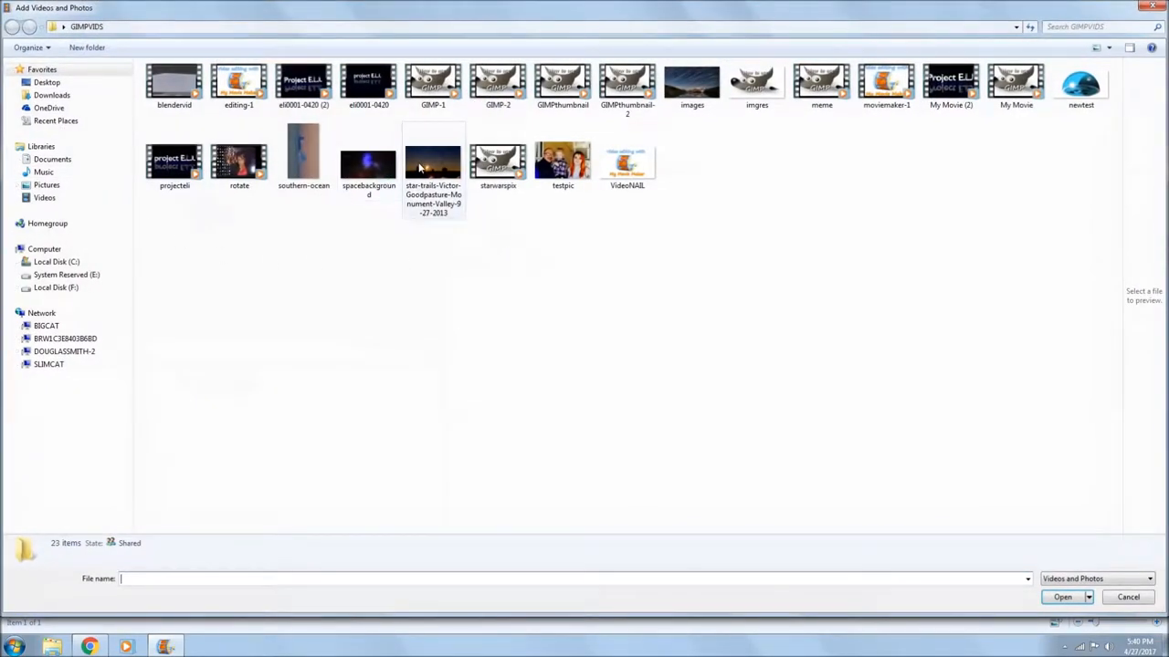
pyautogui.click(1062, 597)
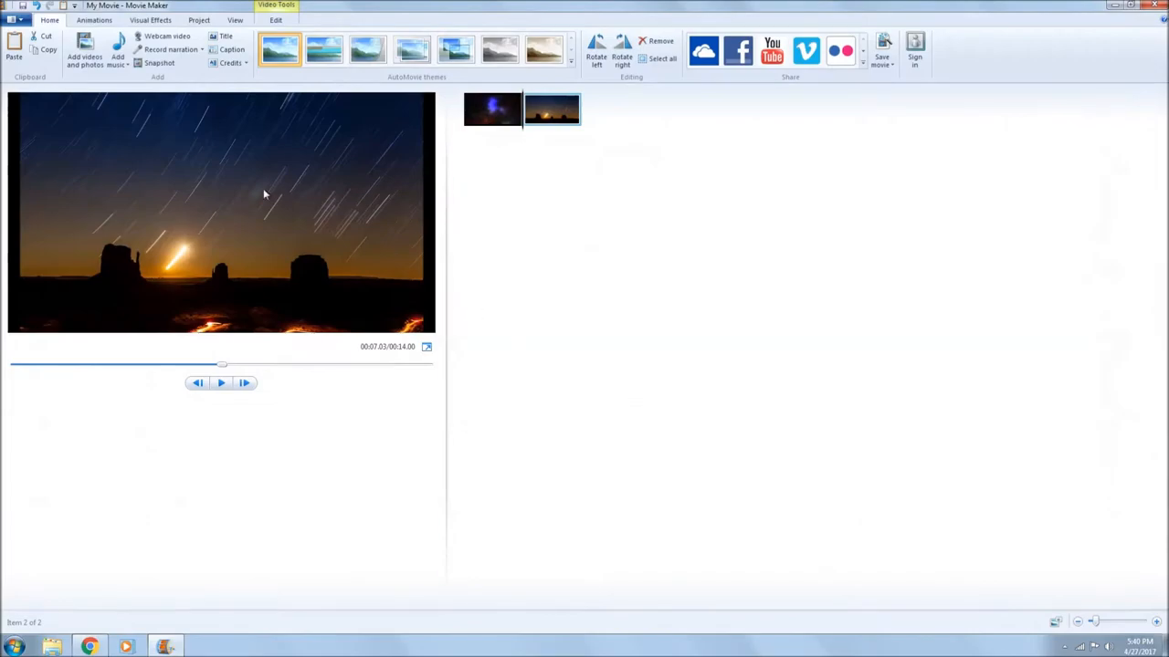
pyautogui.click(84, 50)
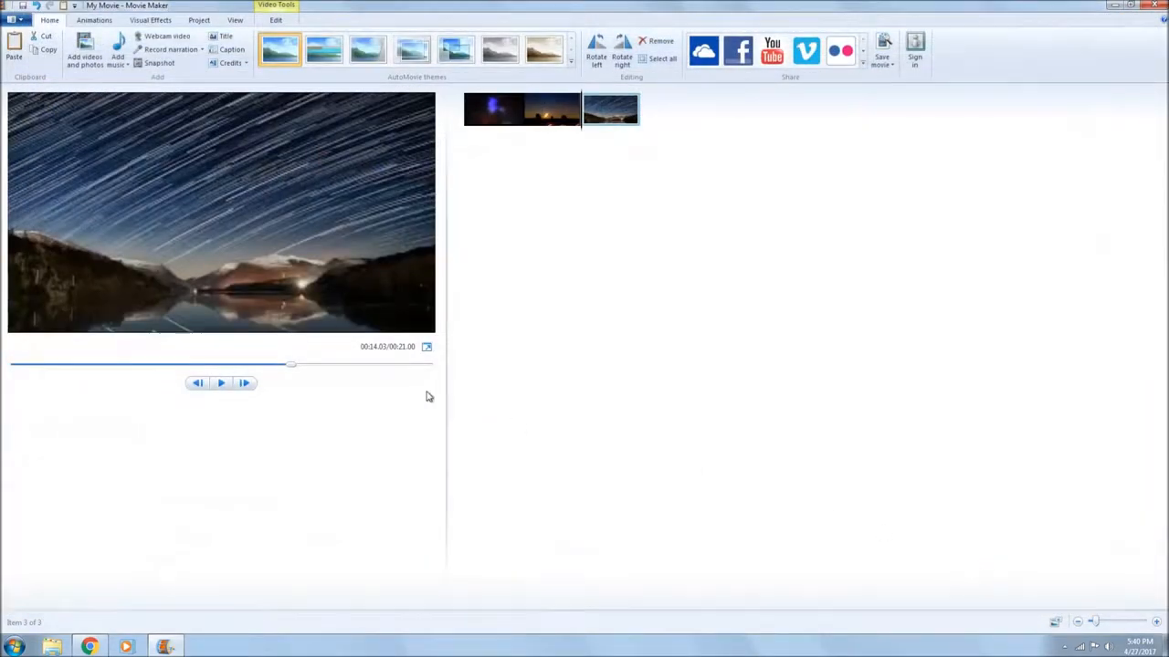
pyautogui.moveTo(493, 110)
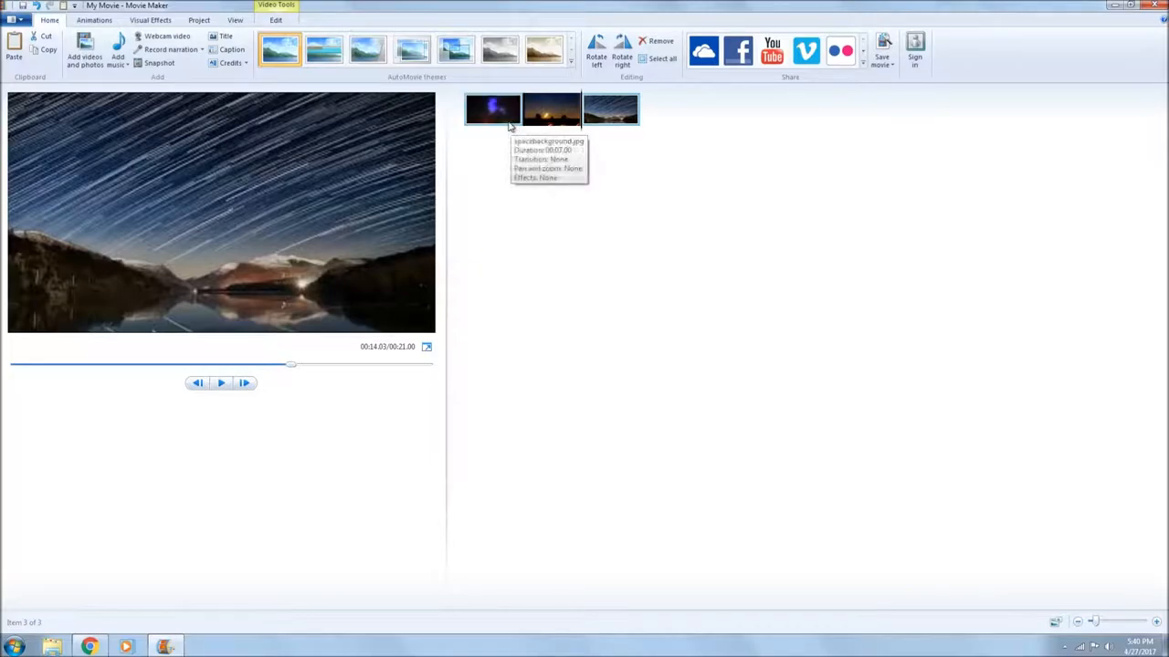
# Add Aftermath_Madness_Paranoia through the Add Music dialog as background music
pyautogui.click(117, 50)
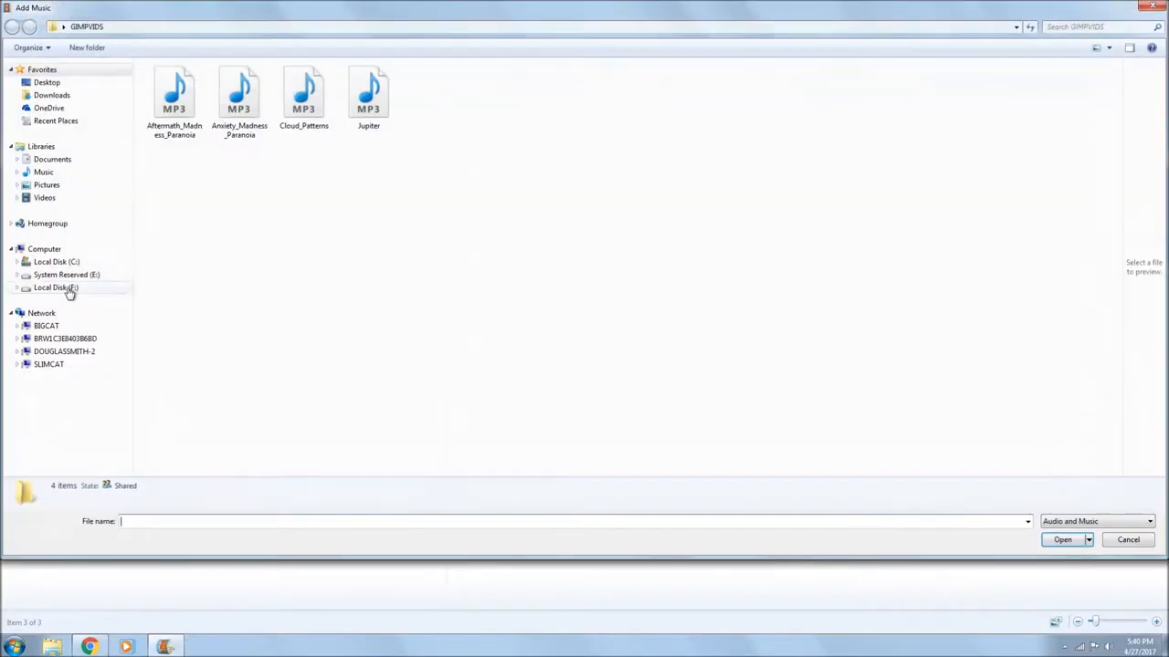
pyautogui.click(174, 92)
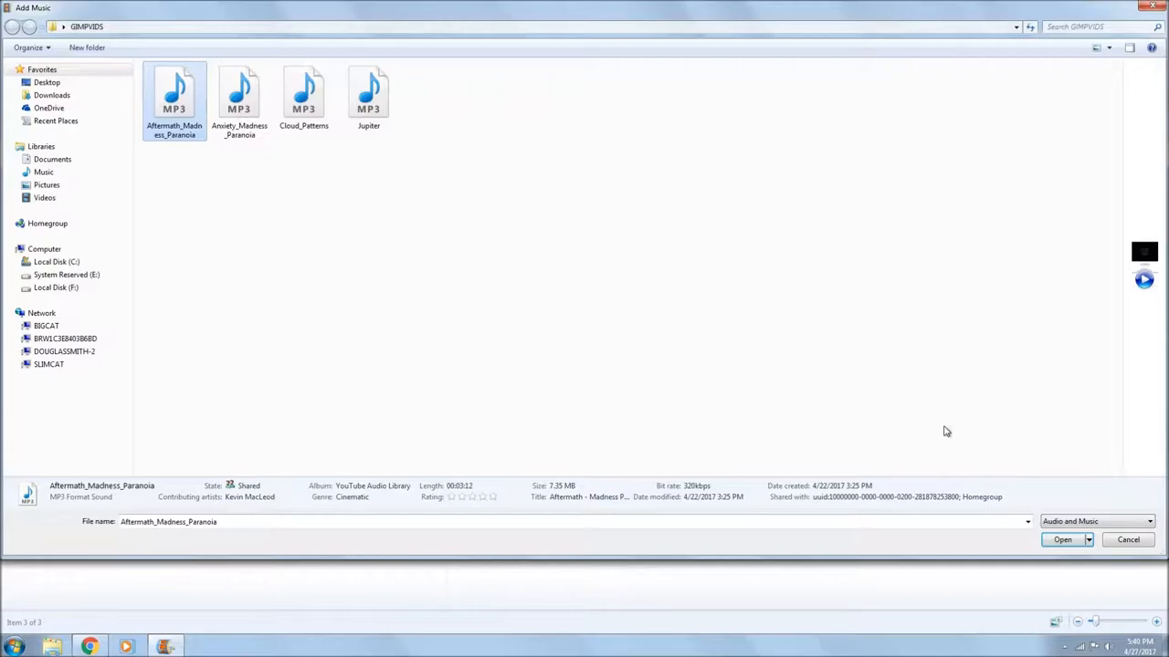
pyautogui.click(1061, 540)
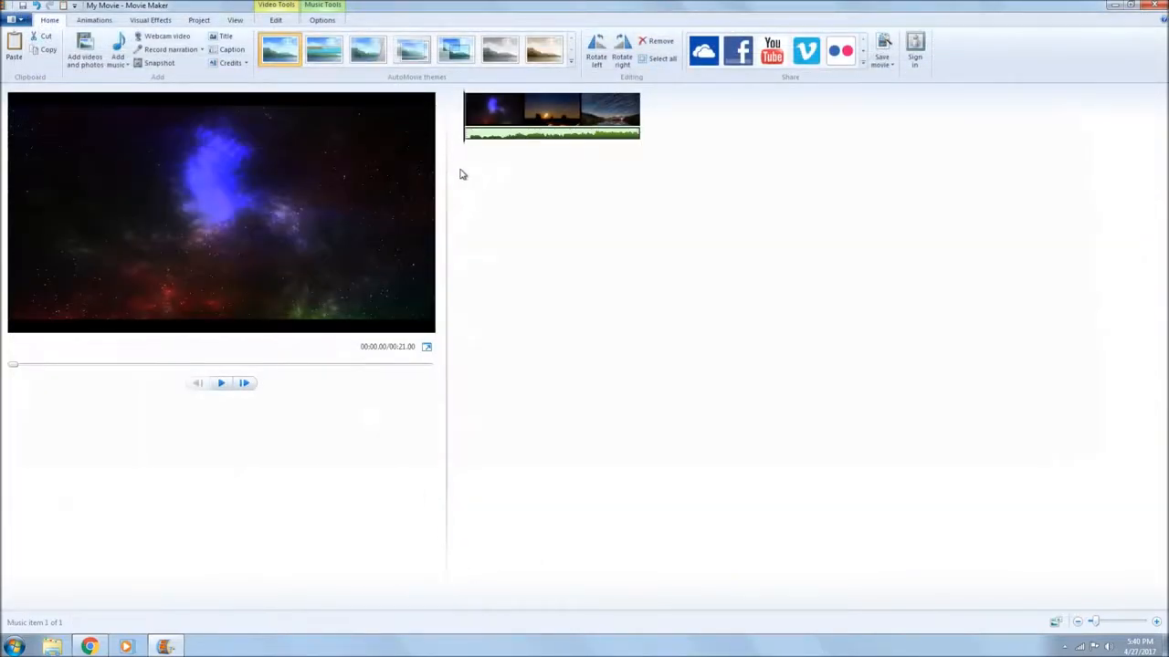
pyautogui.moveTo(233, 5)
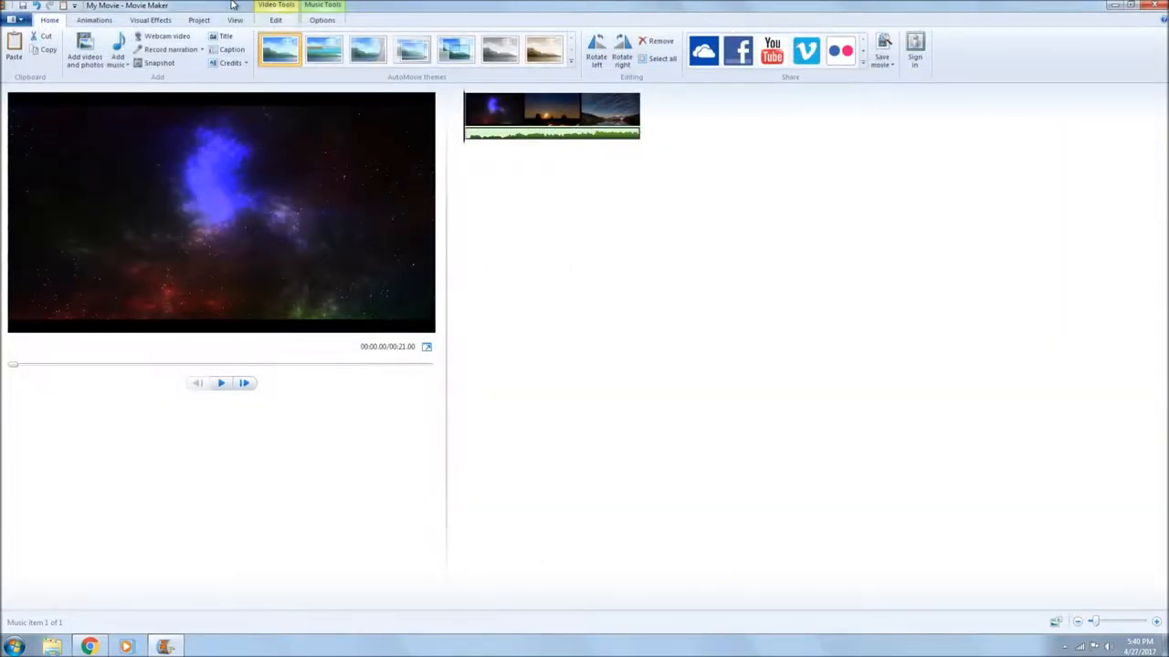
# Set the music track's Fade out to Slow and check the music volume
pyautogui.click(322, 19)
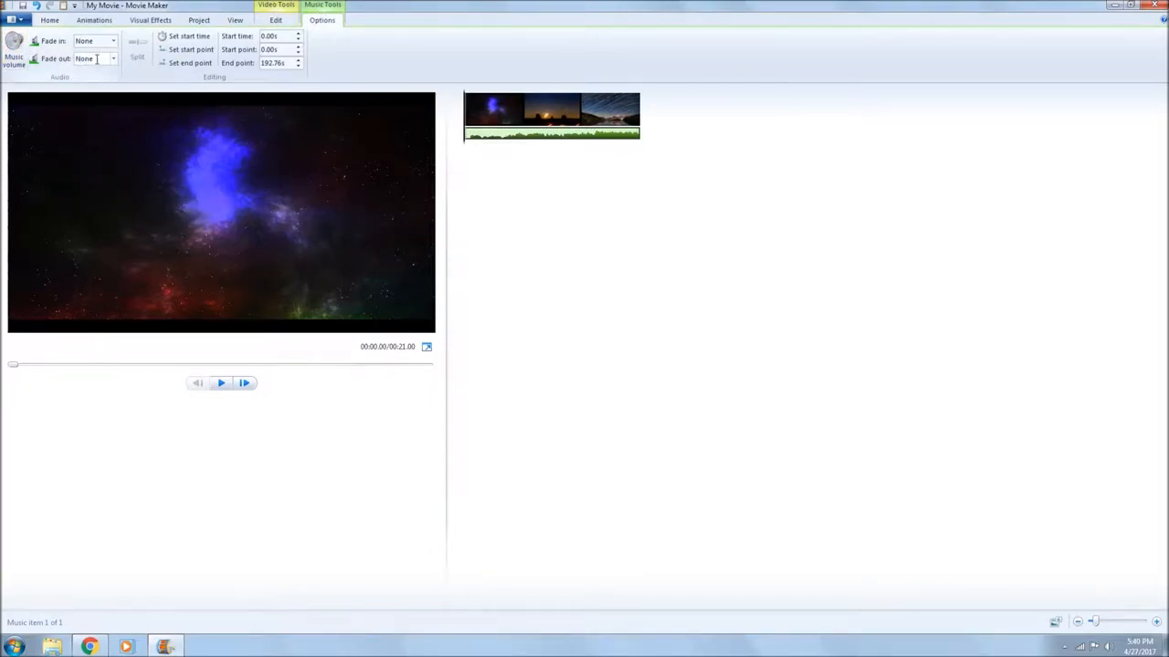
pyautogui.click(112, 59)
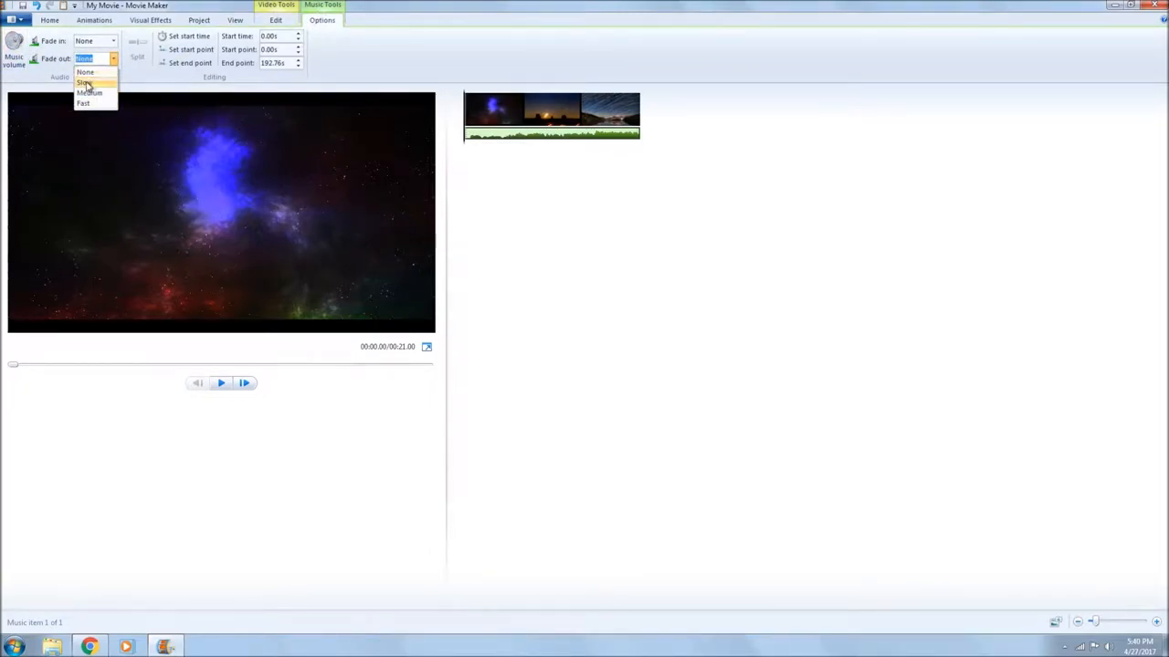
pyautogui.click(84, 82)
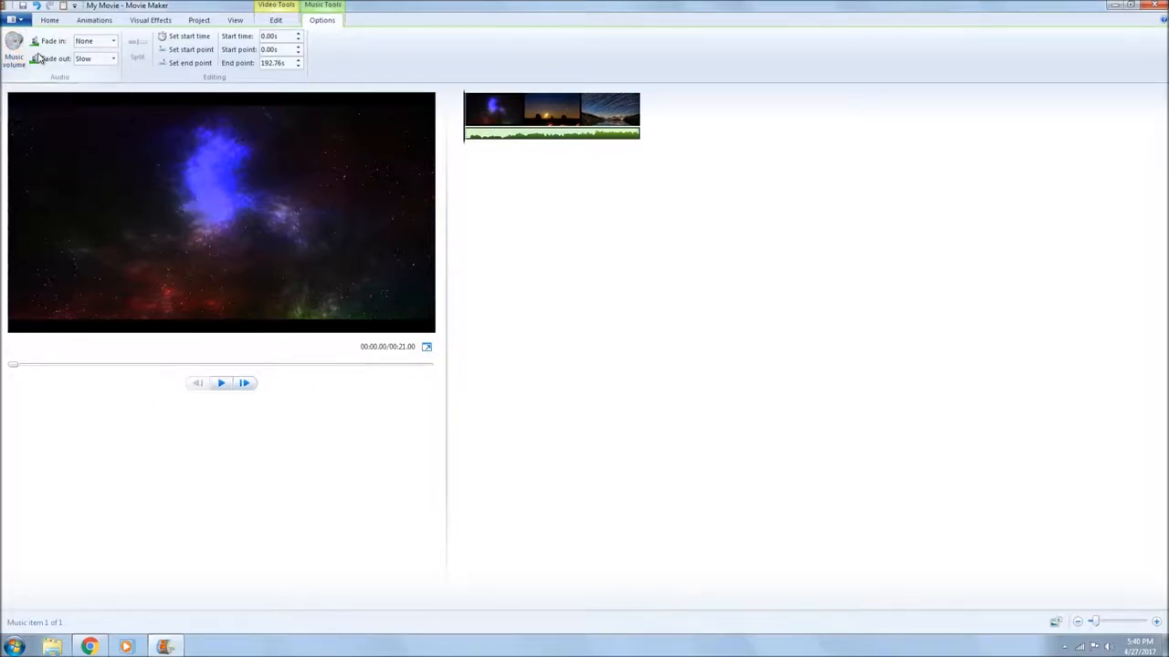
pyautogui.click(13, 59)
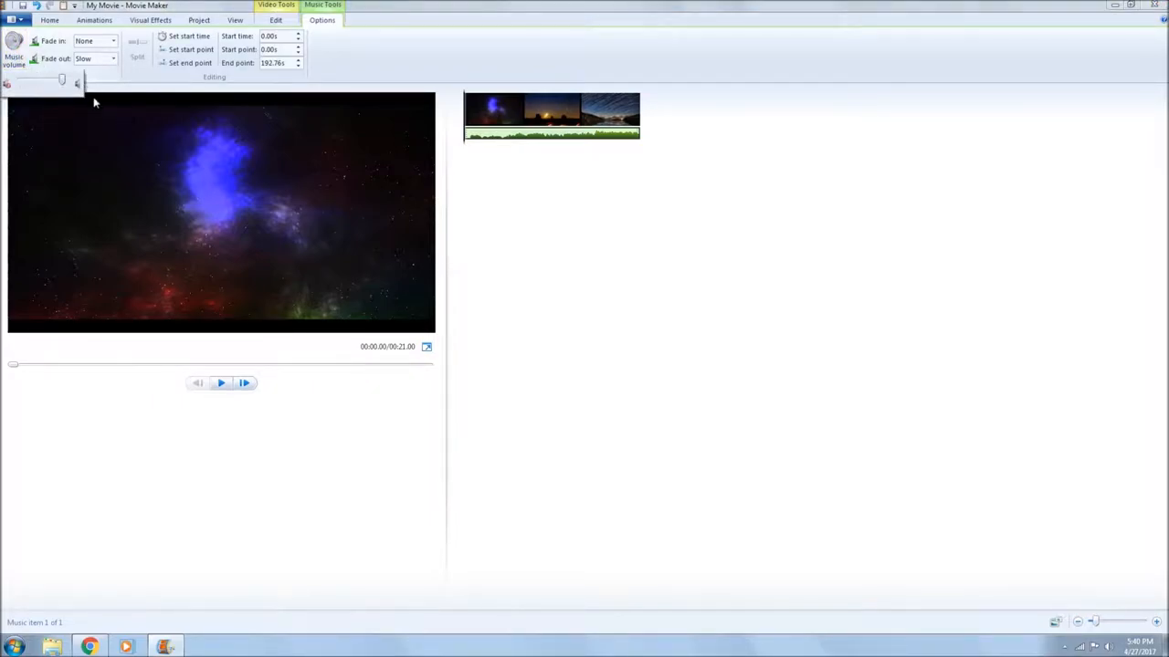
pyautogui.click(49, 19)
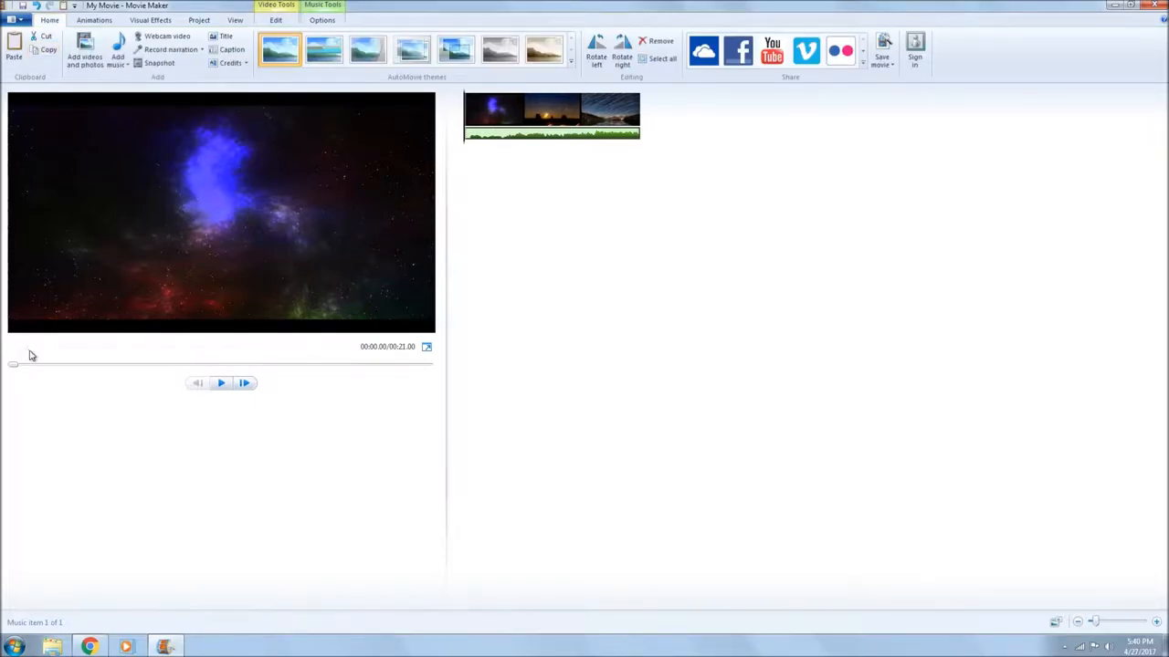
pyautogui.moveTo(149, 32)
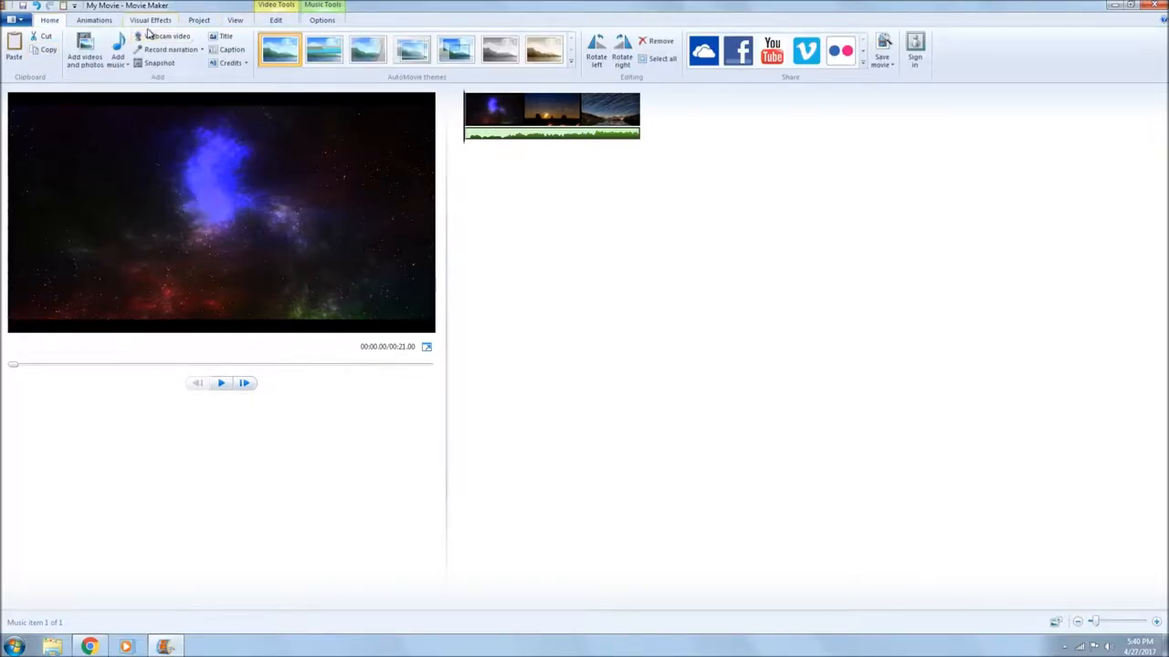
# Apply a 1.5-second crossfade transition to all three space clips
pyautogui.click(94, 20)
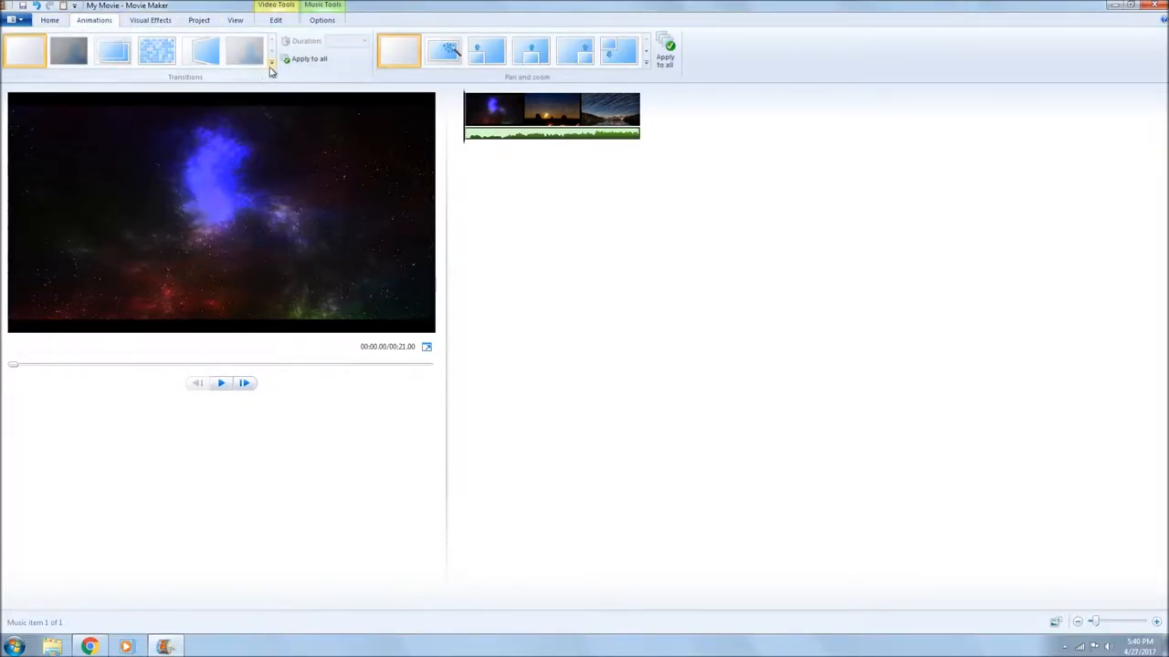
pyautogui.click(272, 63)
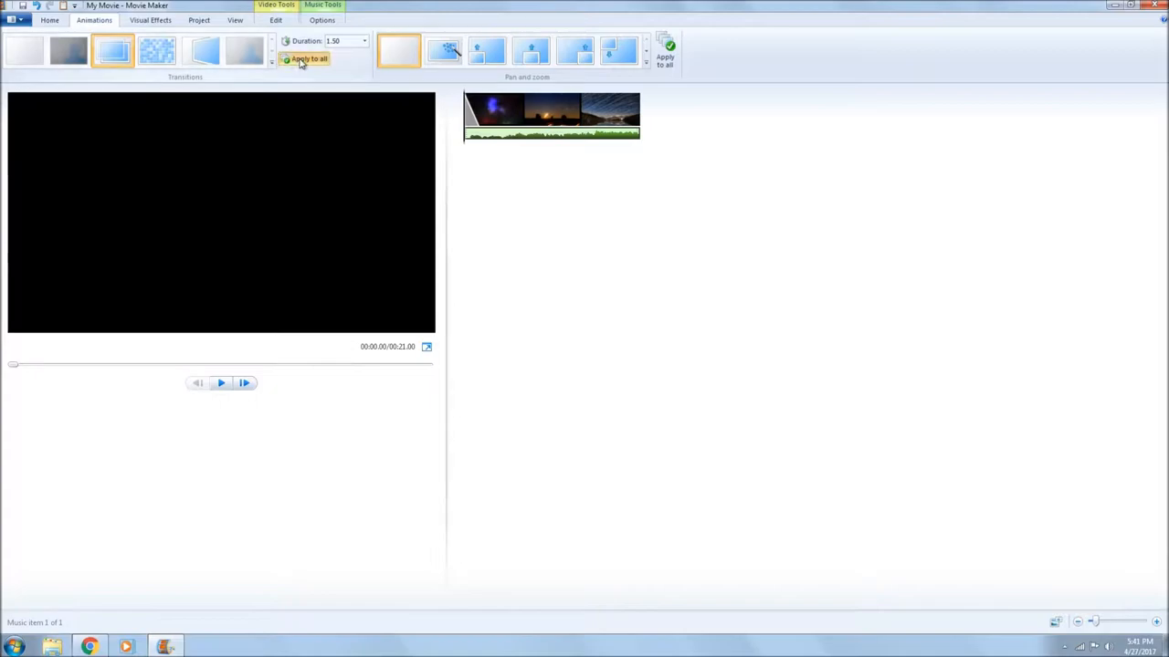
pyautogui.click(49, 20)
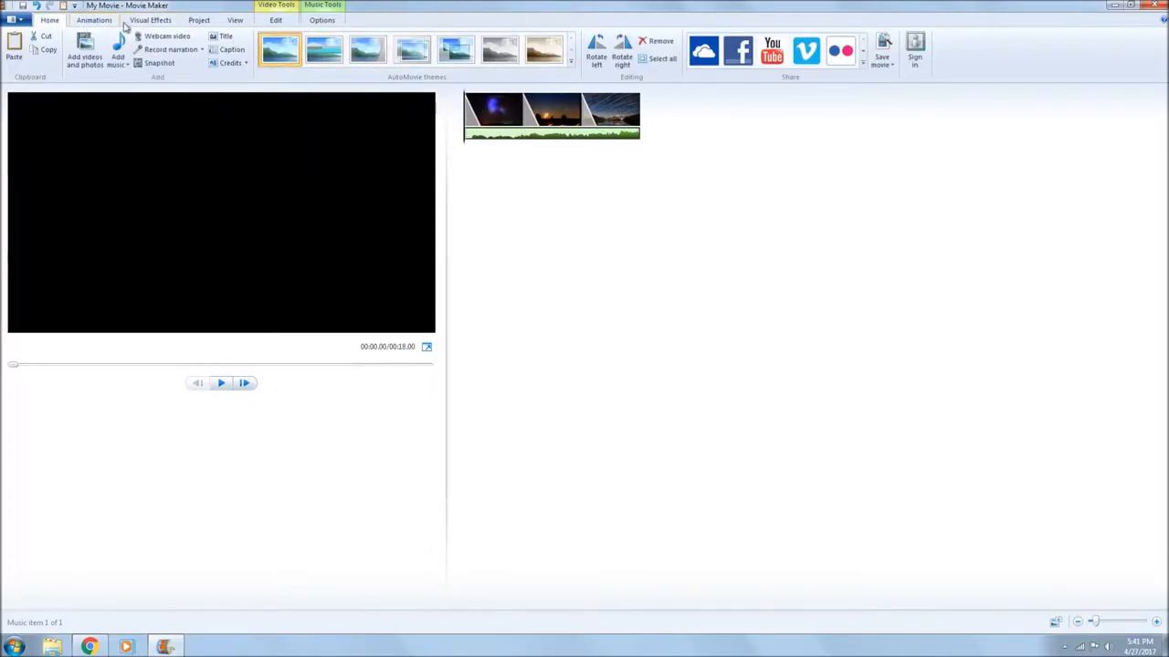
pyautogui.click(94, 20)
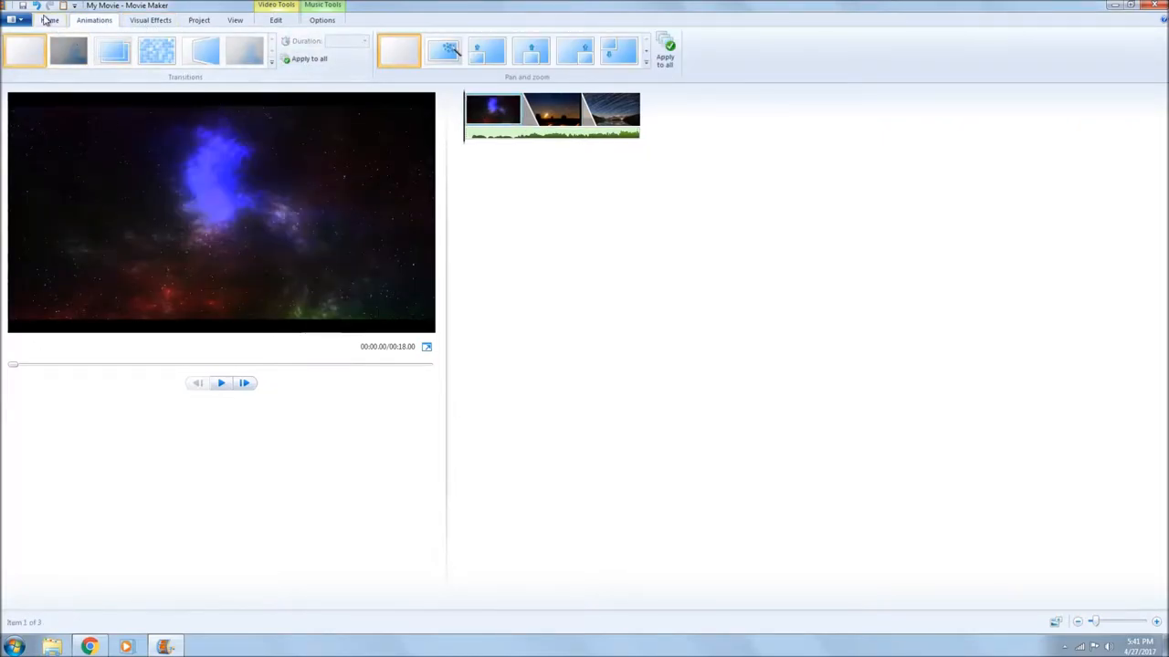
pyautogui.click(50, 20)
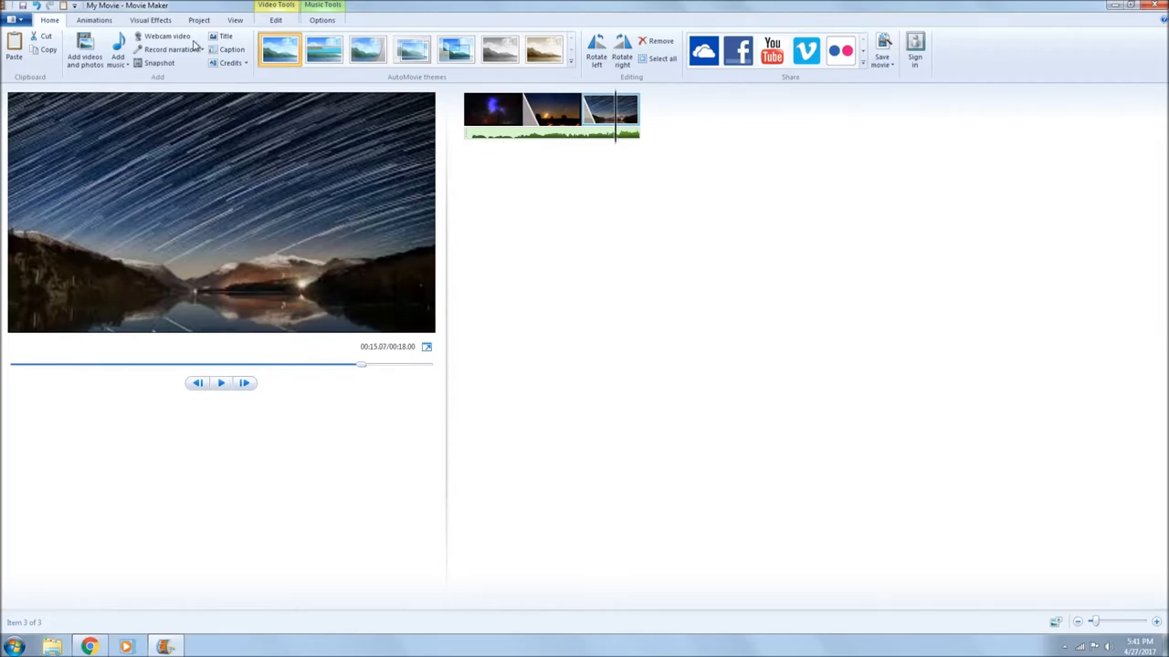
pyautogui.moveTo(533, 140)
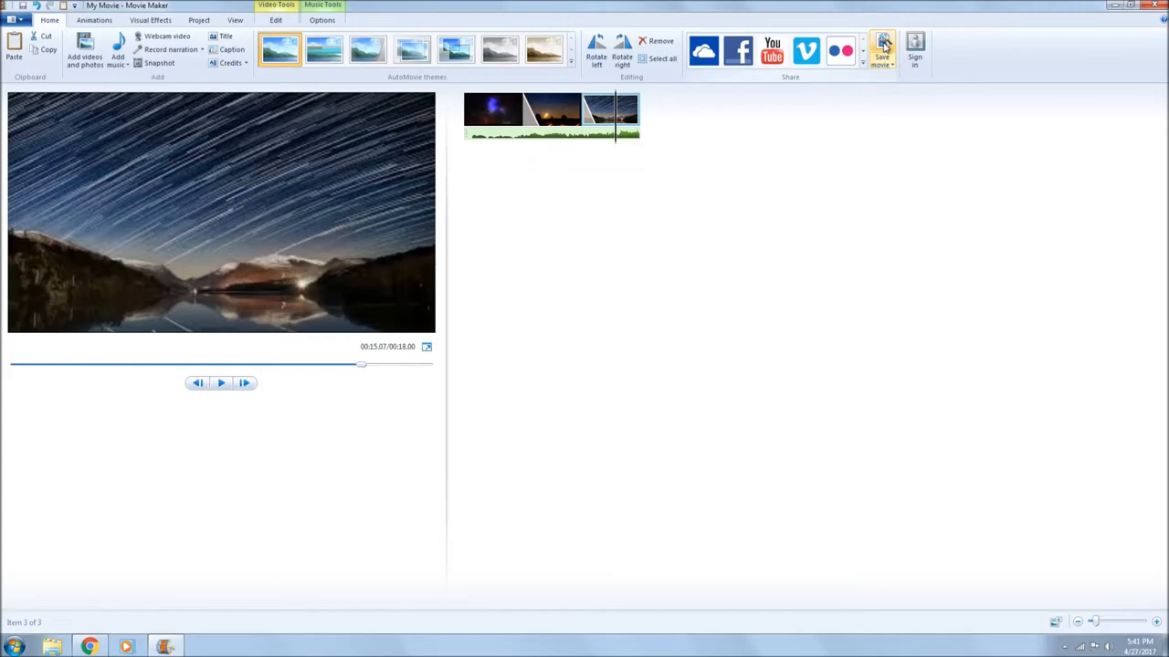
# Open the Save movie dropdown to show the export presets
pyautogui.click(882, 45)
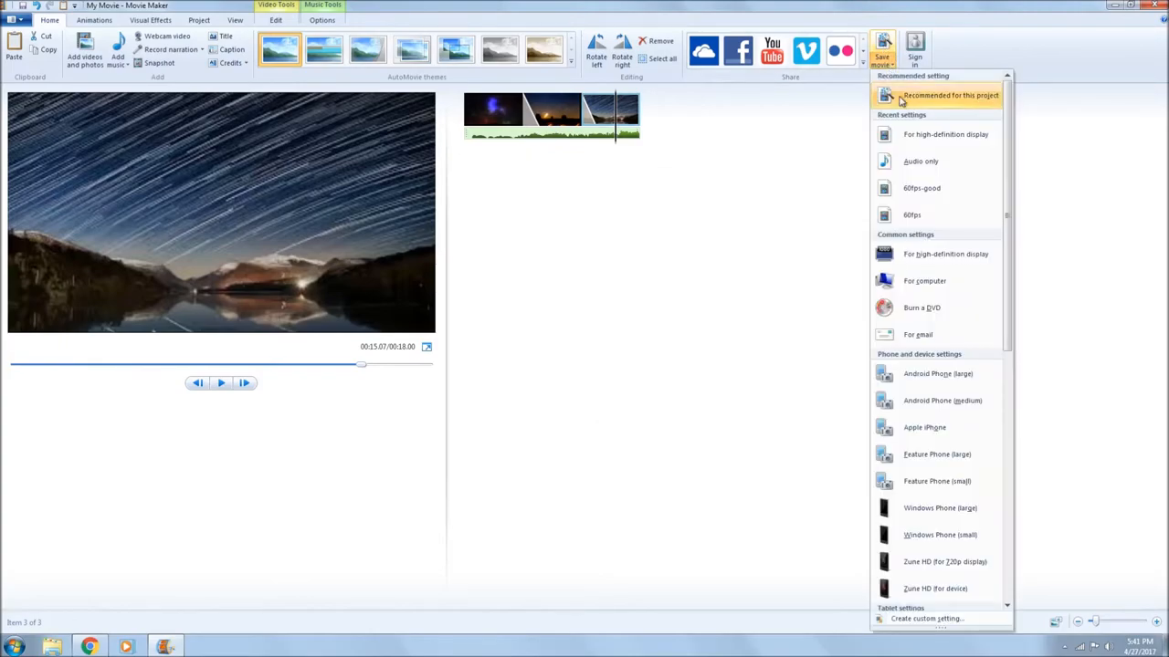
pyautogui.moveTo(945, 134)
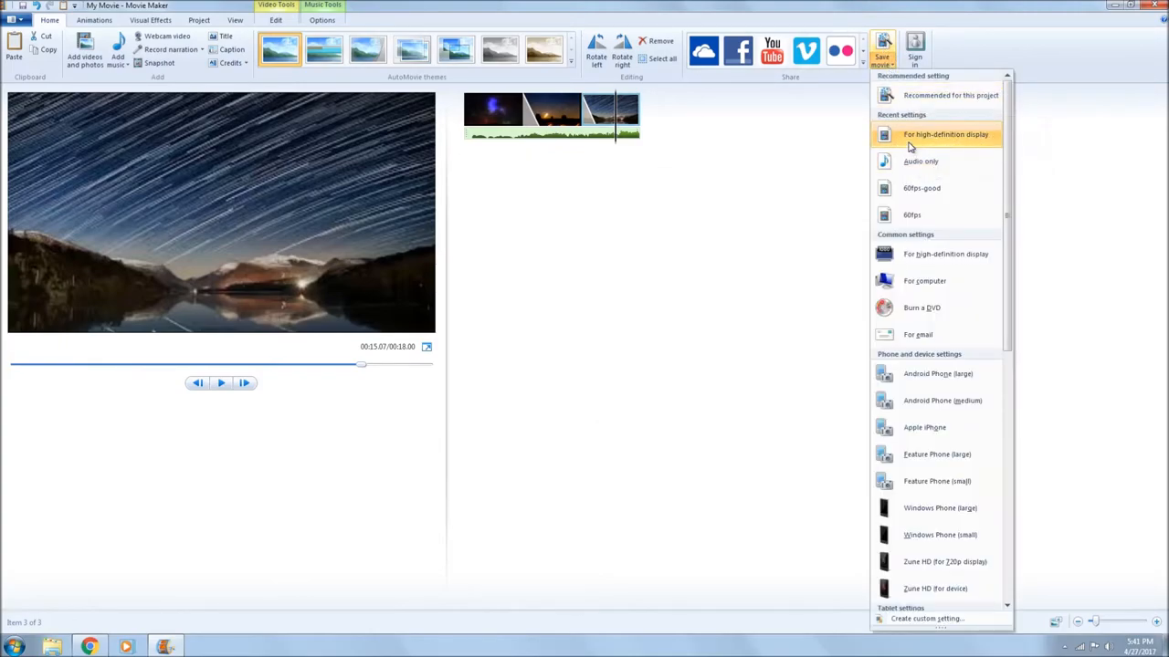